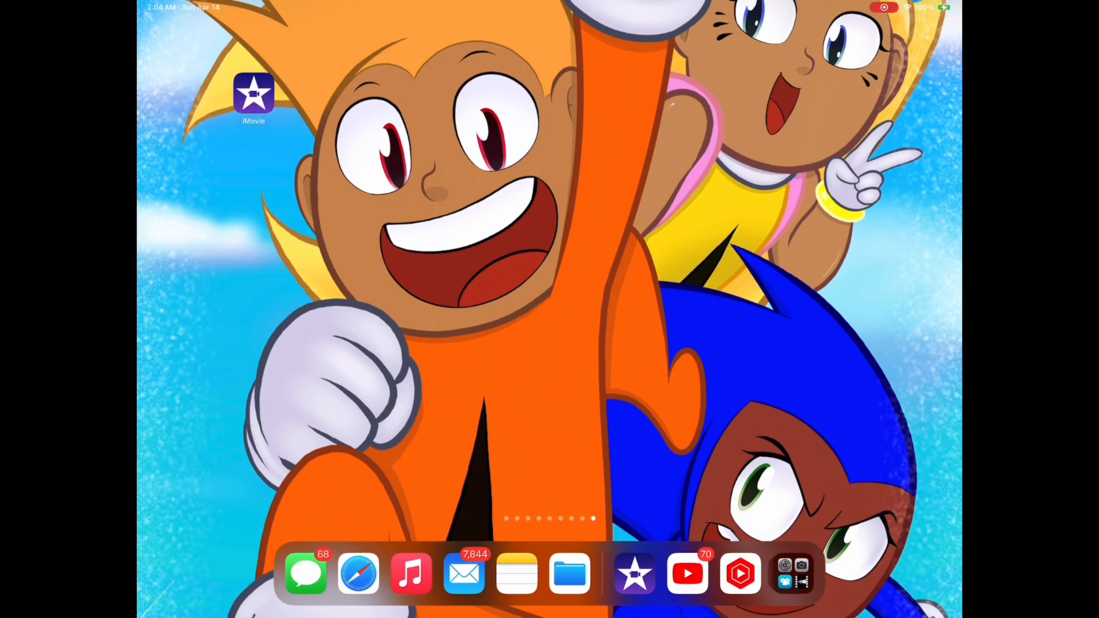
Launch iMovie from its Home Screen icon.
{"action": "left_click", "coordinate": [254, 94]}
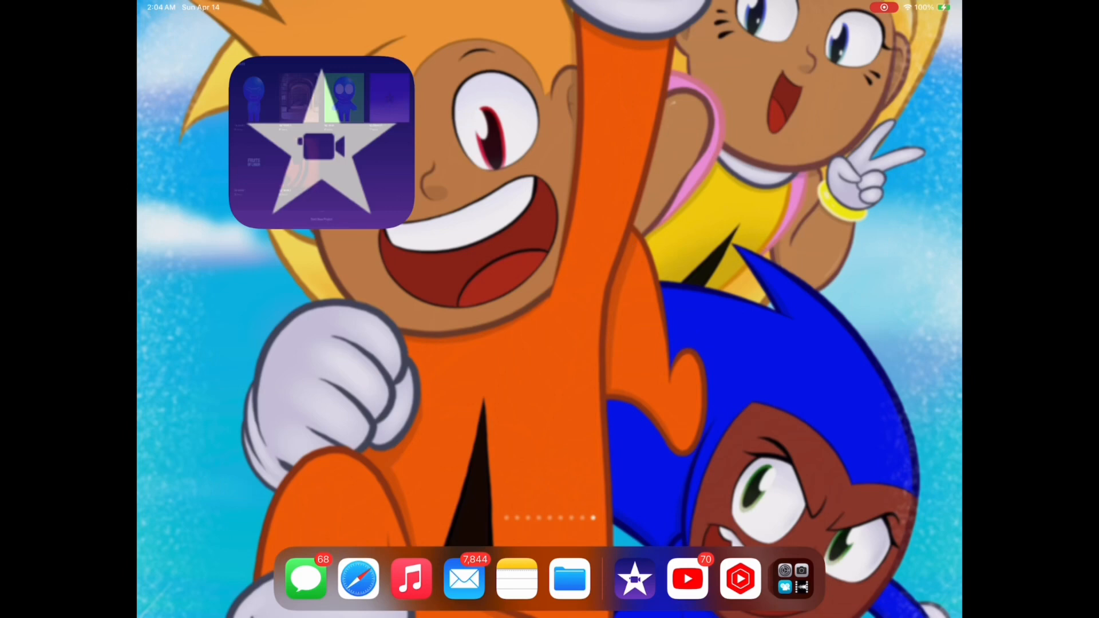
Scroll through the existing project thumbnails in the Projects list.
{"action": "left_click", "coordinate": [322, 141]}
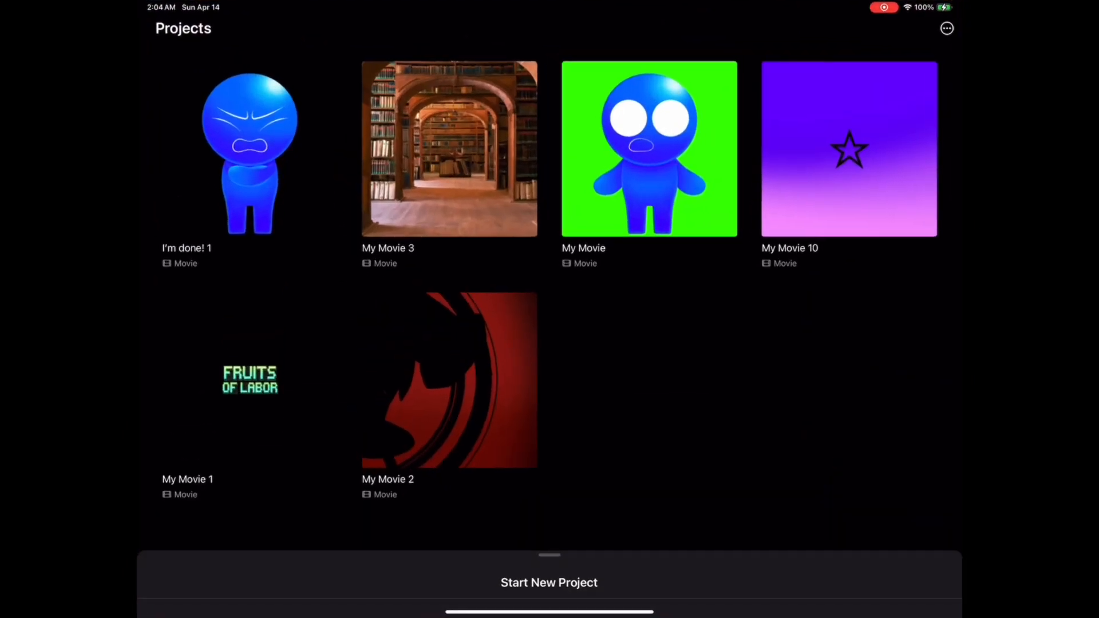
{"action": "scroll", "scroll_direction": "down", "scroll_amount": 3}
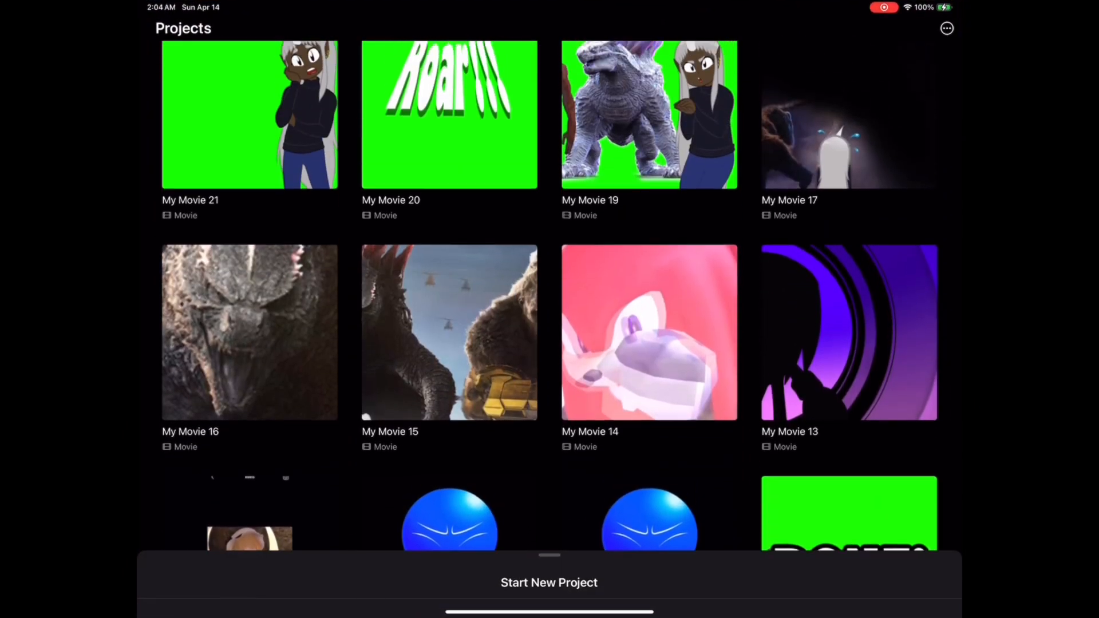
{"action": "scroll", "scroll_direction": "down", "scroll_amount": 3}
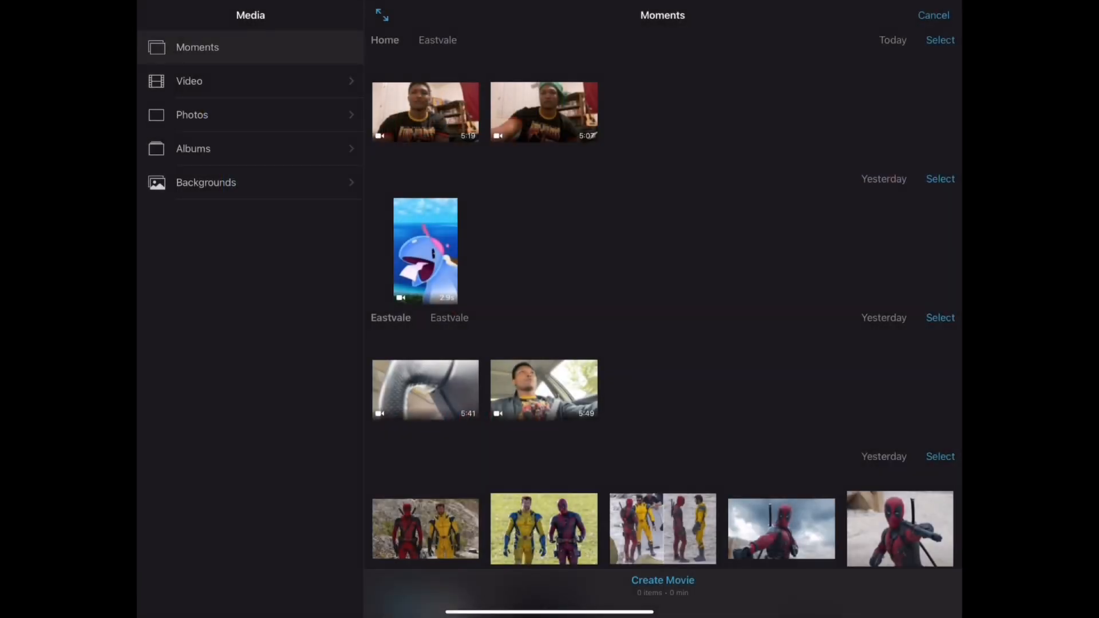
Browse the Moments library and select clips for the new movie My Movie 28.
{"action": "scroll", "scroll_direction": "down", "scroll_amount": 3}
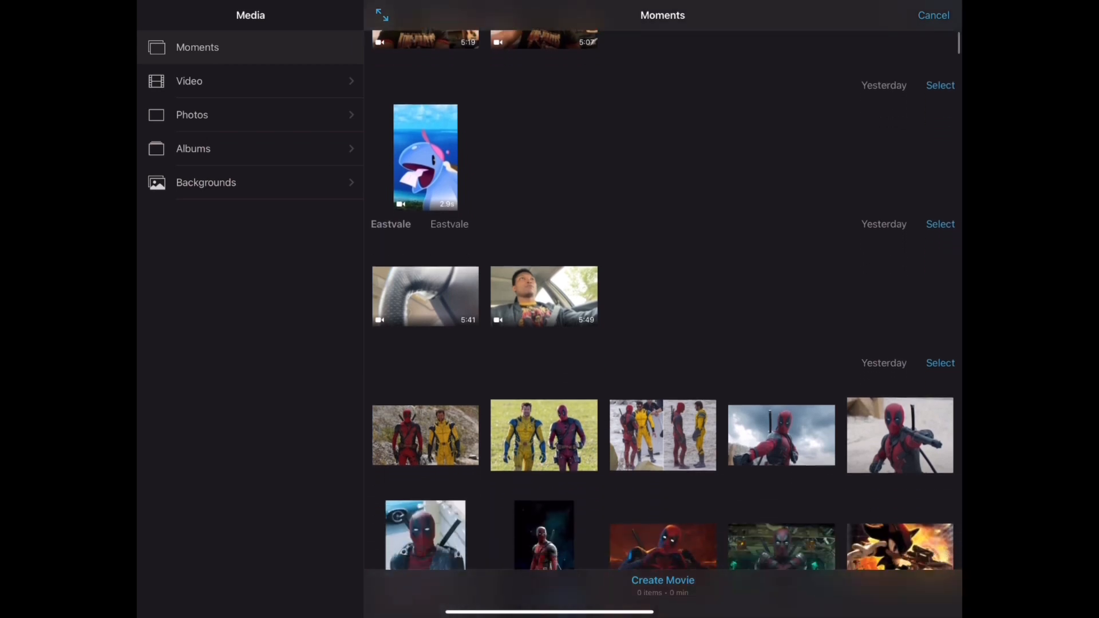
{"action": "scroll", "scroll_direction": "down", "scroll_amount": 3}
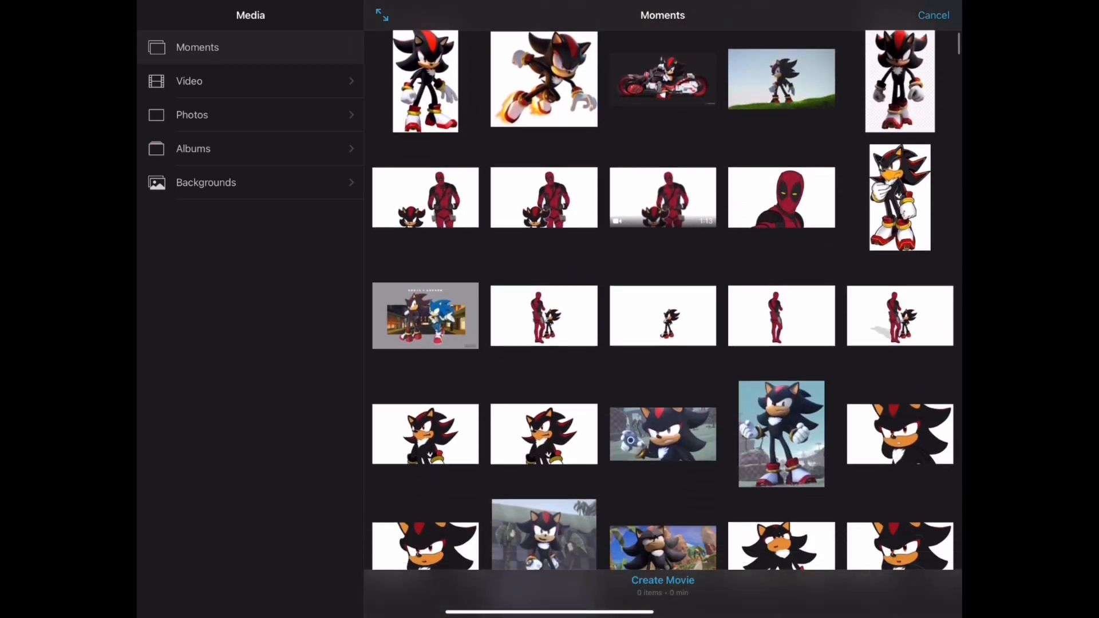
{"action": "scroll", "scroll_direction": "down", "scroll_amount": 3}
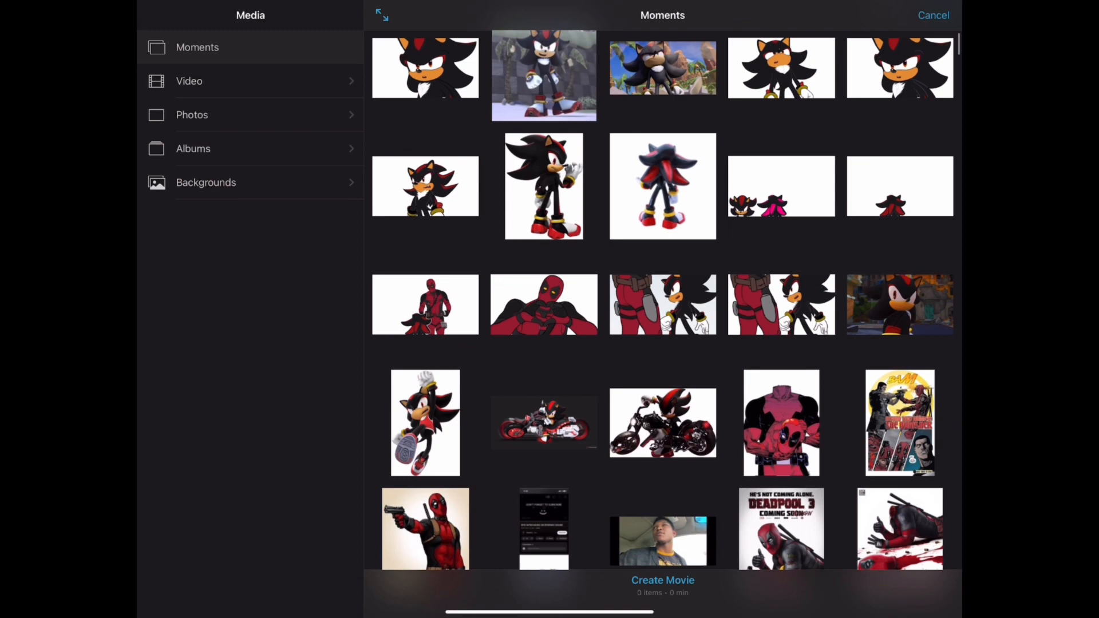
{"action": "scroll", "scroll_direction": "down", "scroll_amount": 3}
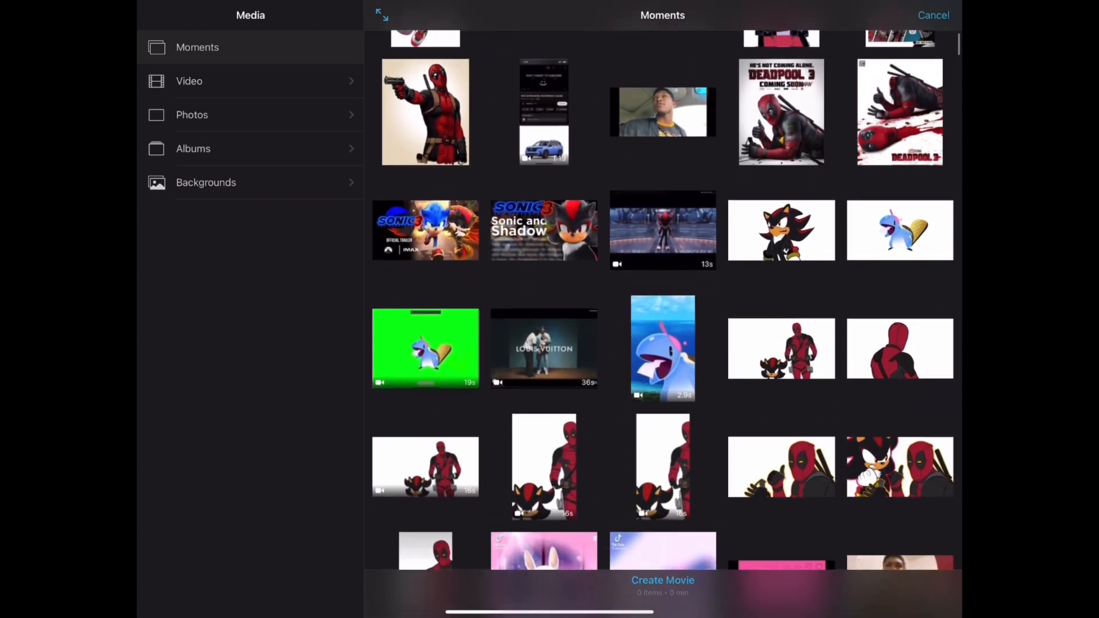
{"action": "scroll", "scroll_direction": "down", "scroll_amount": 3}
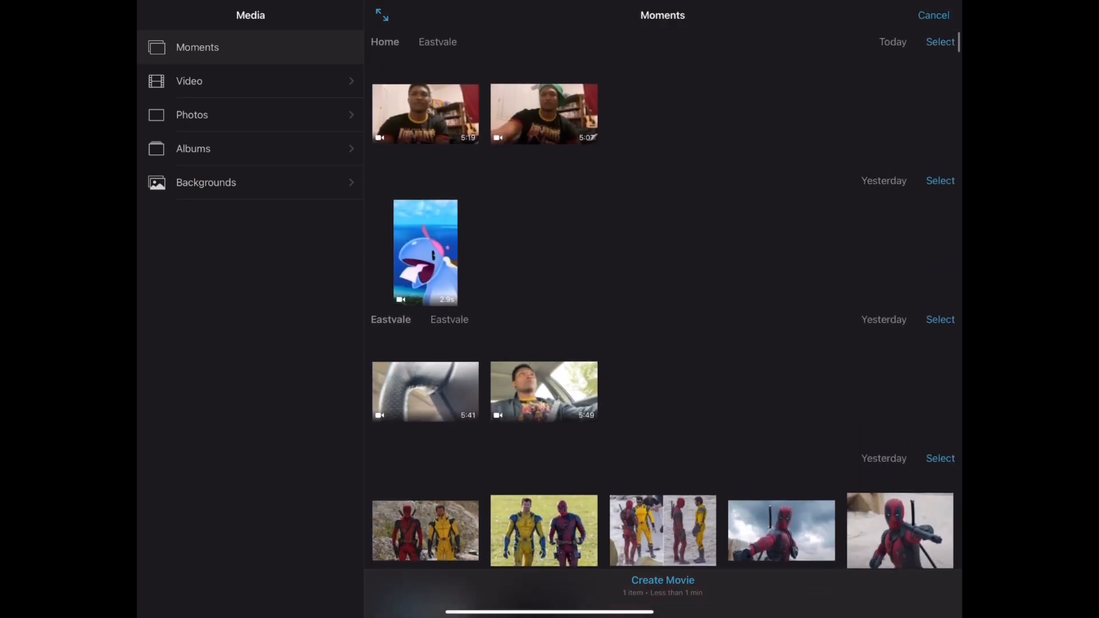
{"action": "left_click", "coordinate": [543, 112]}
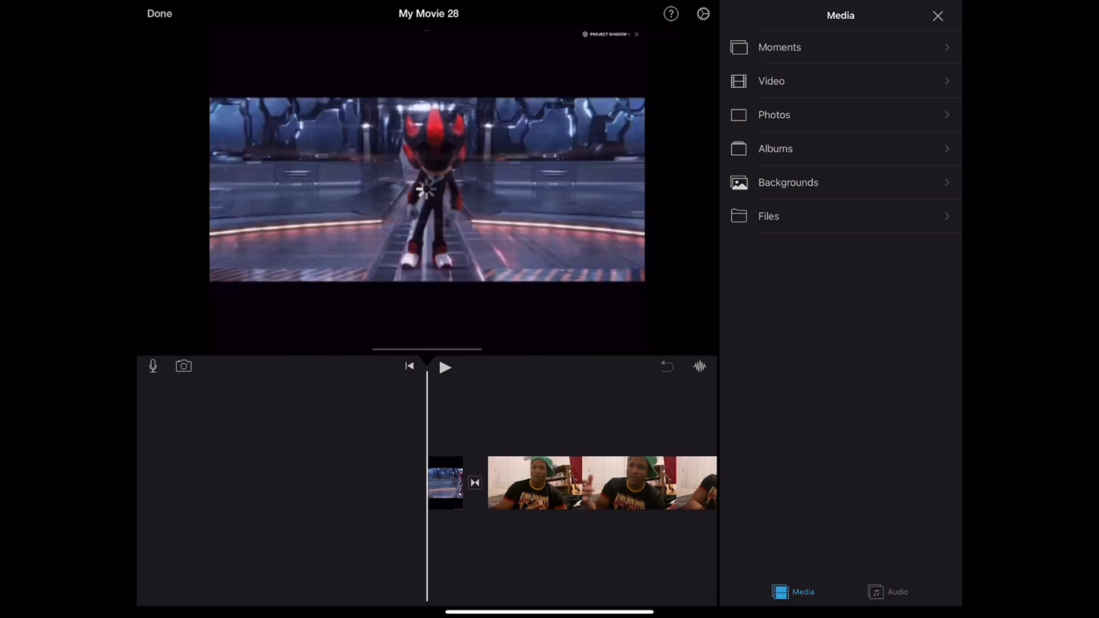
Leave My Movie 28 and create an empty new movie, My Movie 29, without media.
{"action": "left_click", "coordinate": [160, 13]}
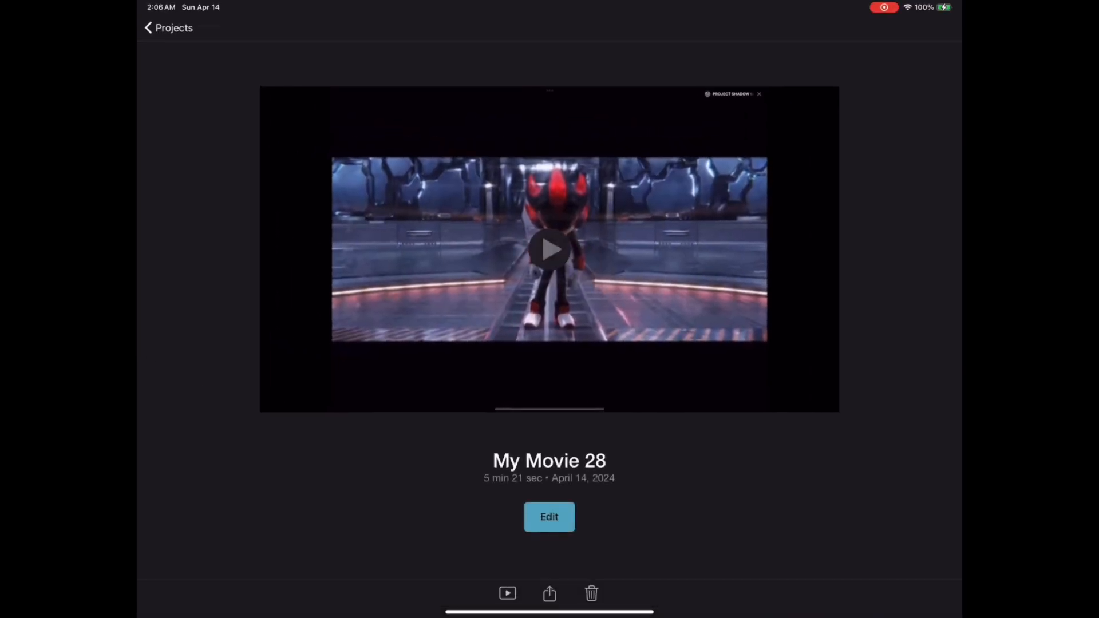
{"action": "left_click", "coordinate": [168, 28]}
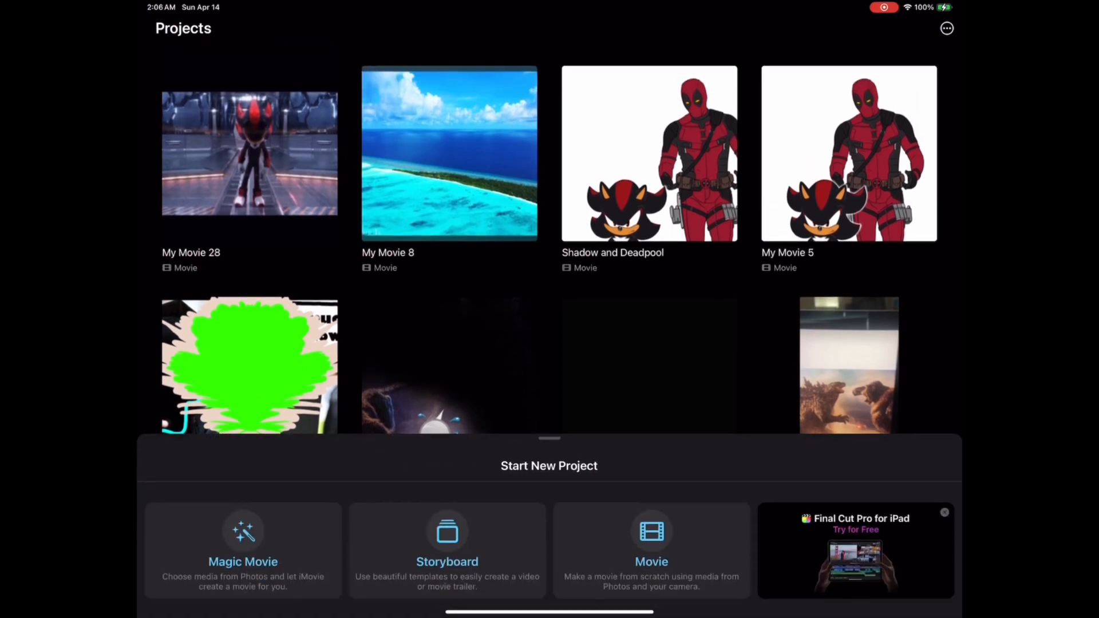
{"action": "left_click", "coordinate": [650, 550]}
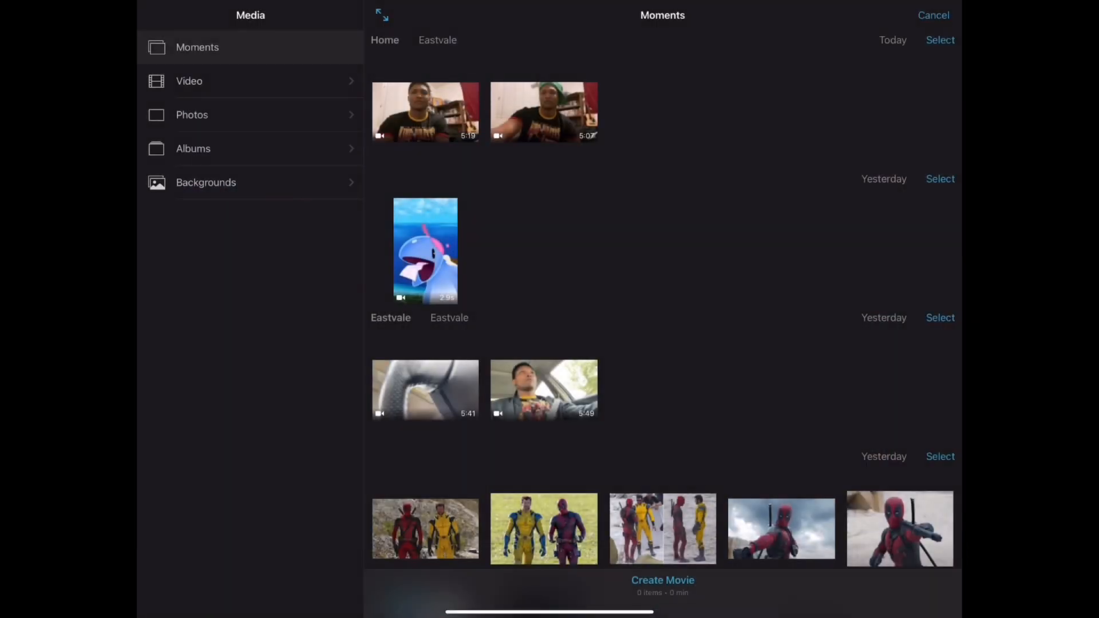
{"action": "left_click", "coordinate": [662, 580]}
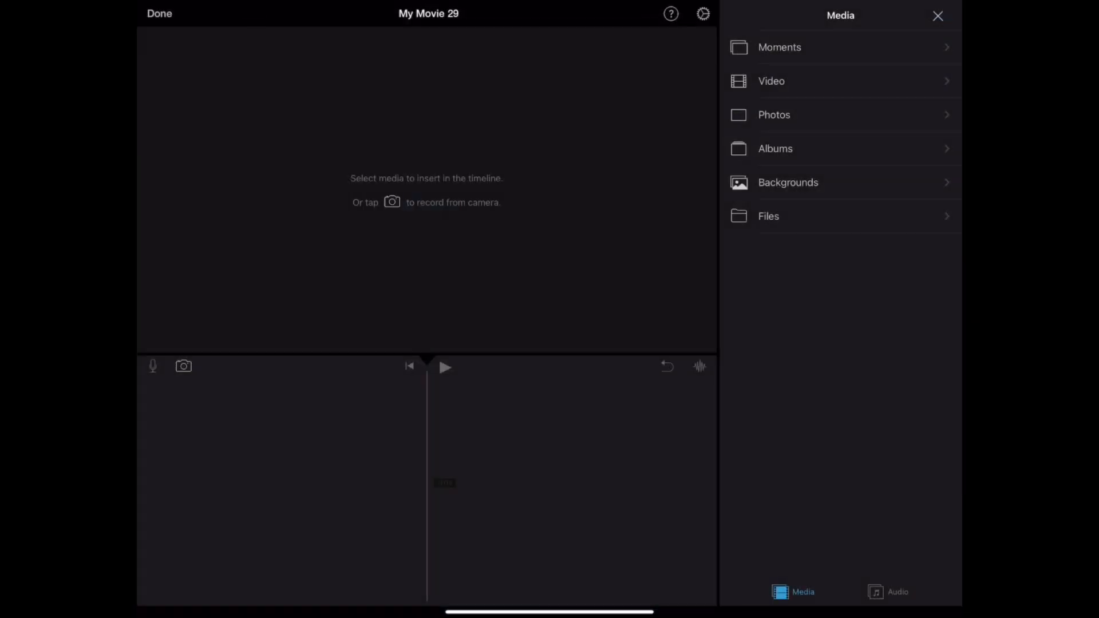